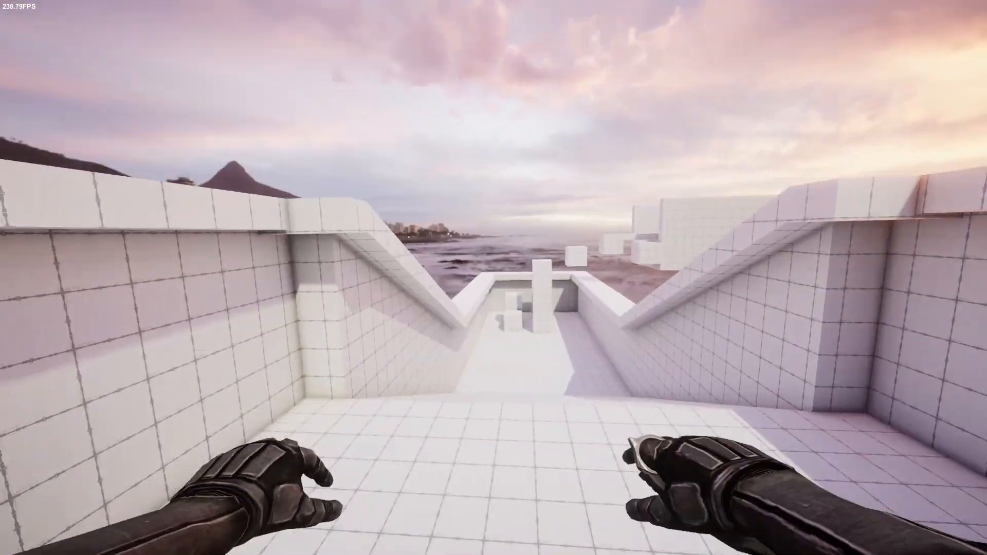
mouse_move(494, 277)
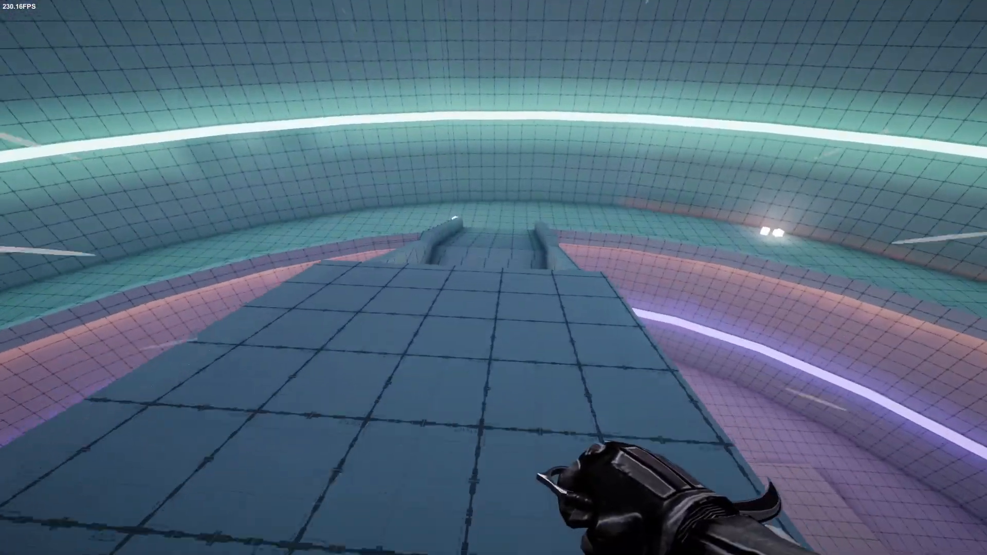
mouse_move(494, 278)
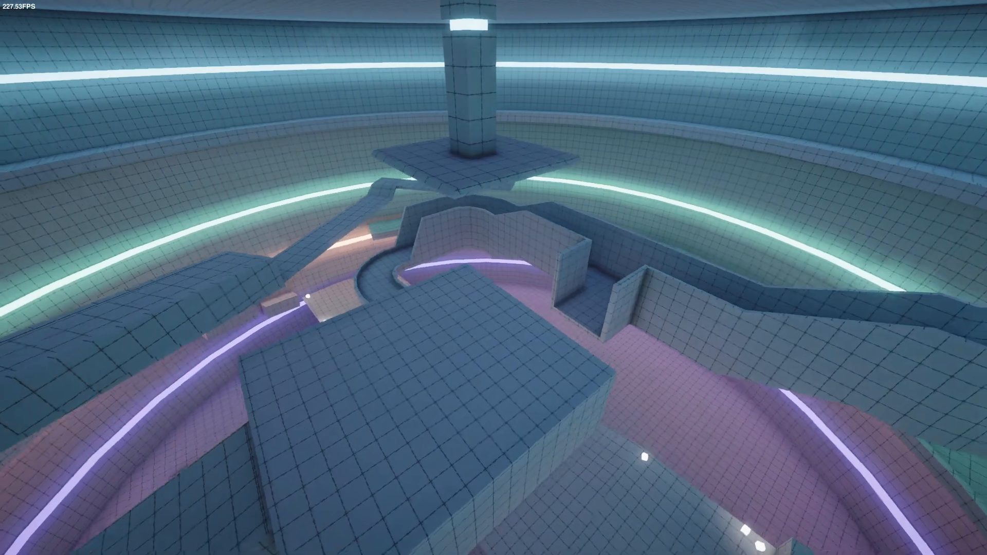
mouse_move(494, 278)
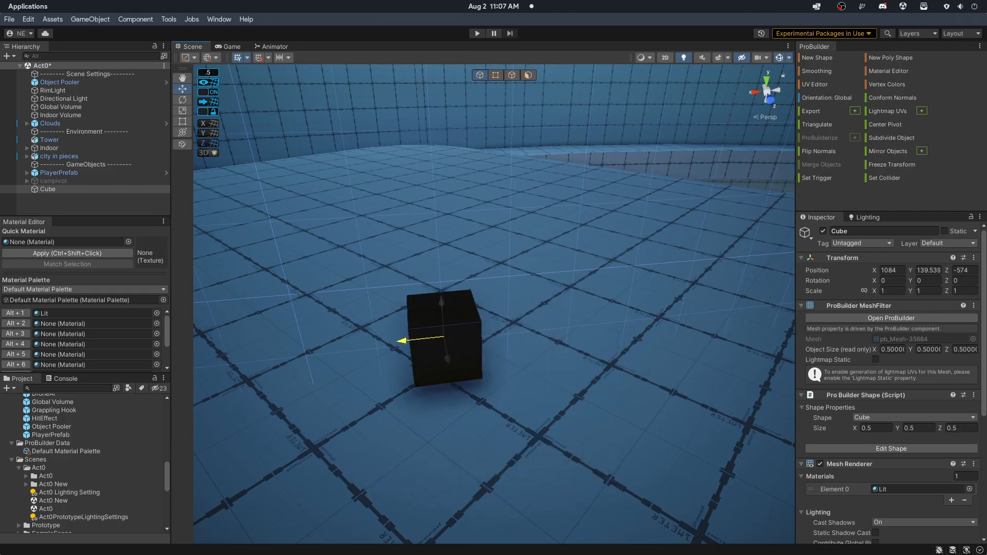
click(477, 33)
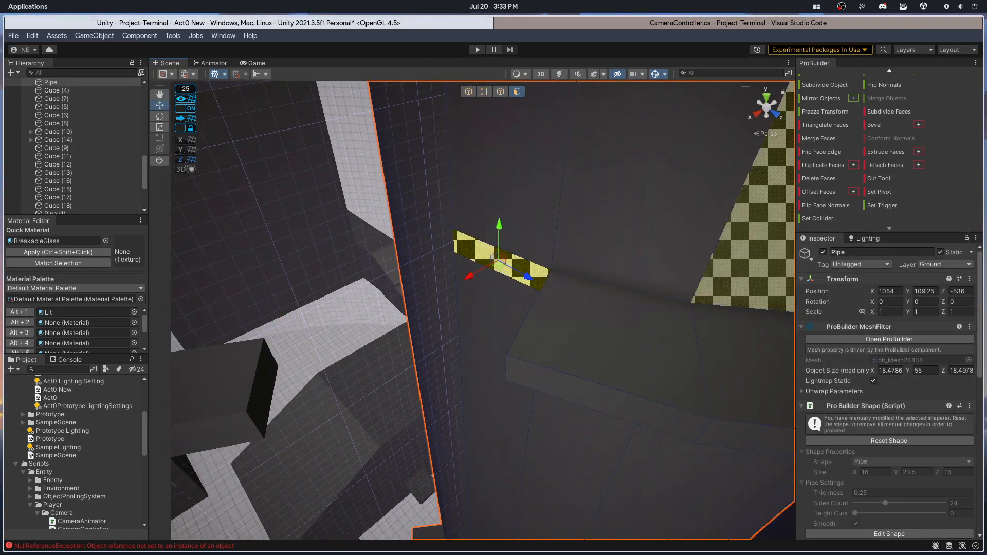
click(477, 50)
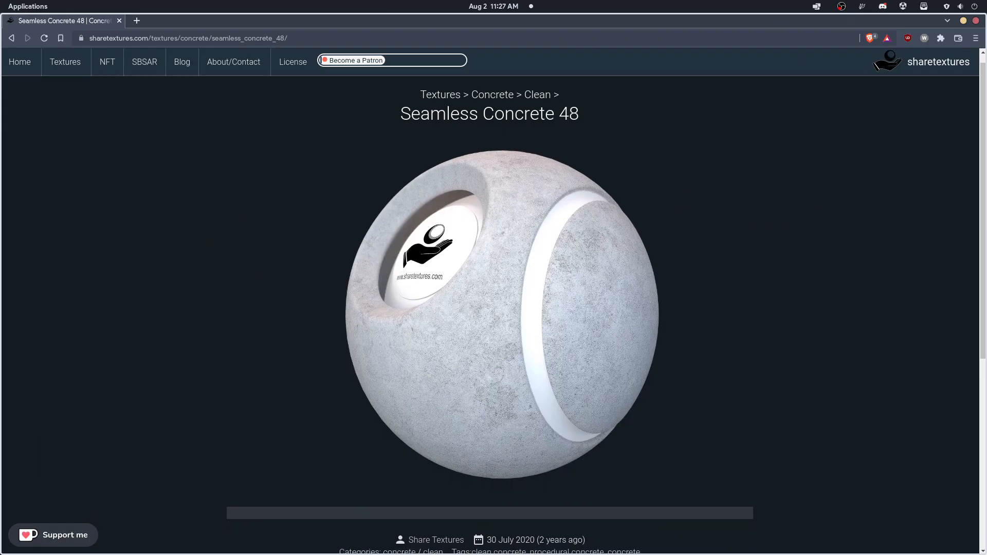
scroll(down, 3)
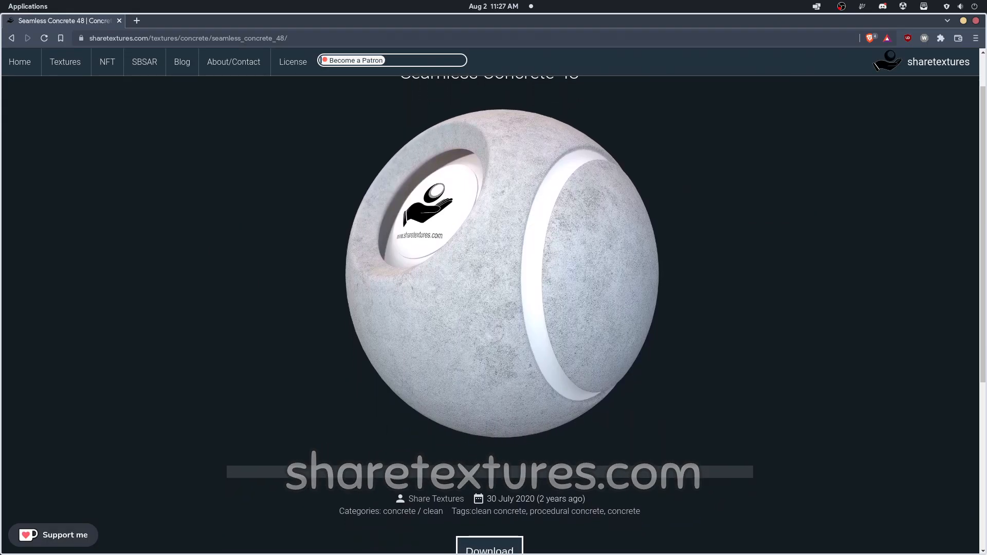
scroll(down, 3)
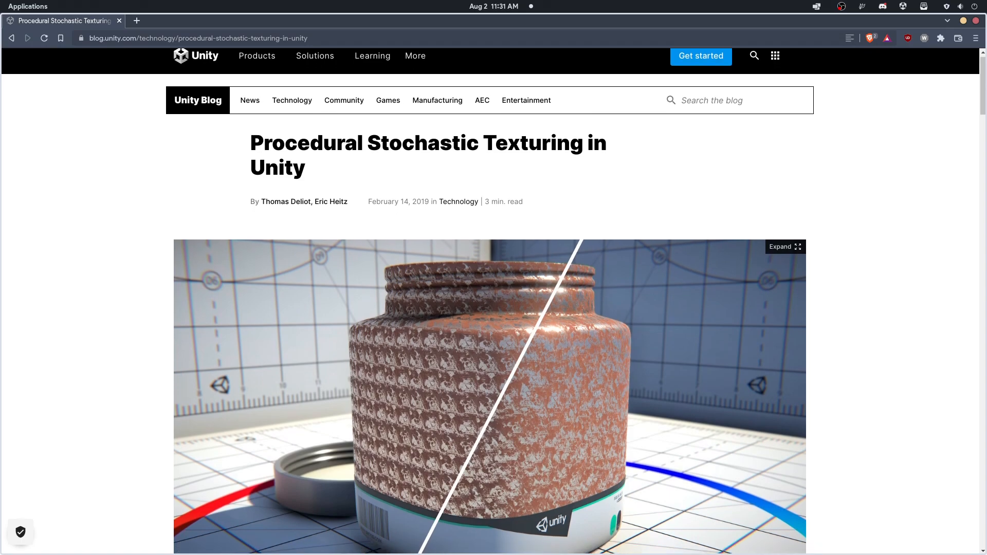
- Scroll through page 3 replies of the Procedural Stochastic Texturing prototype forum thread
click(784, 246)
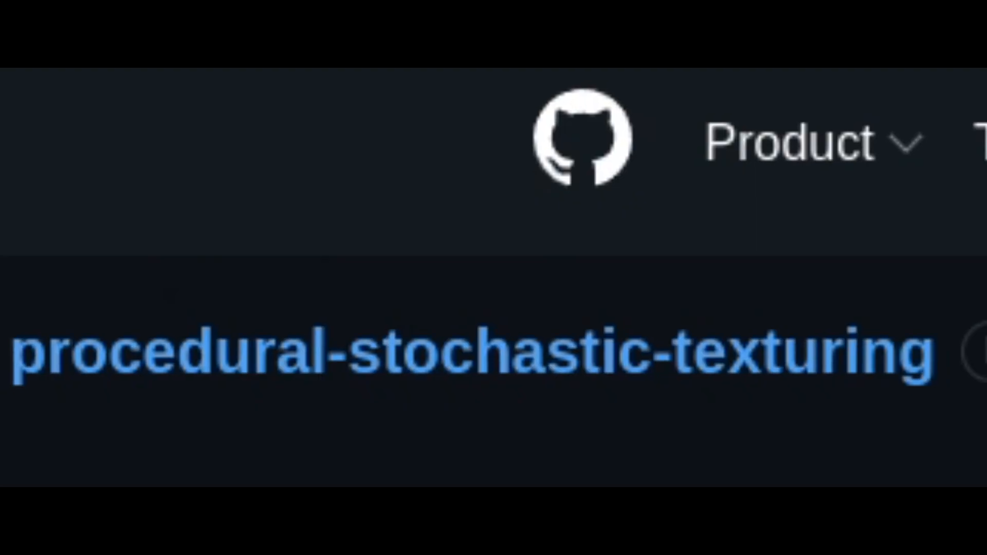
scroll(down, 3)
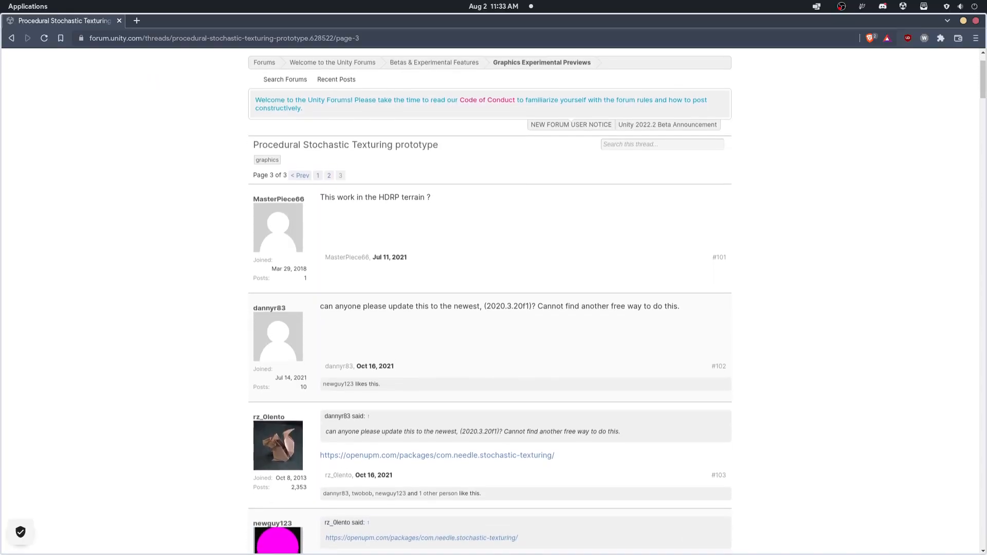
scroll(down, 3)
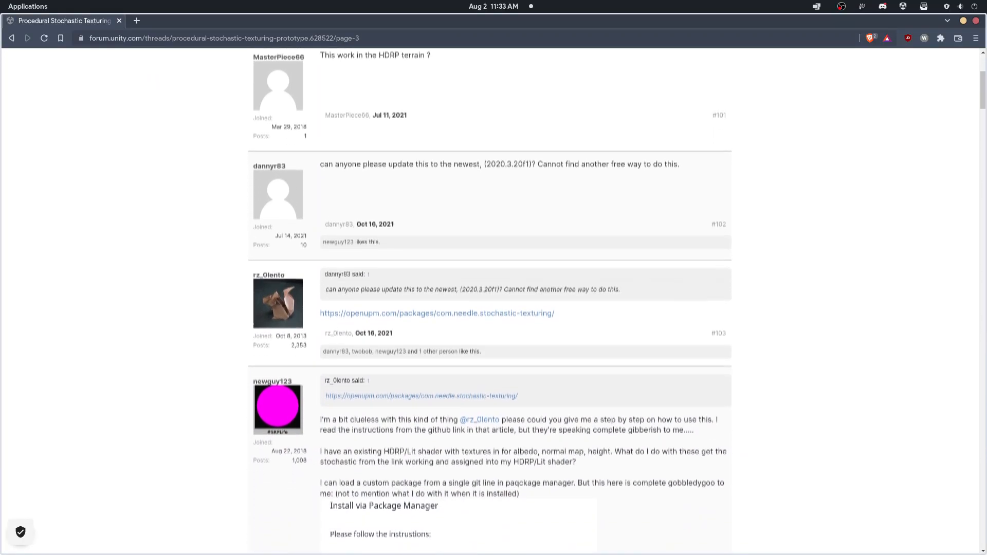
scroll(down, 3)
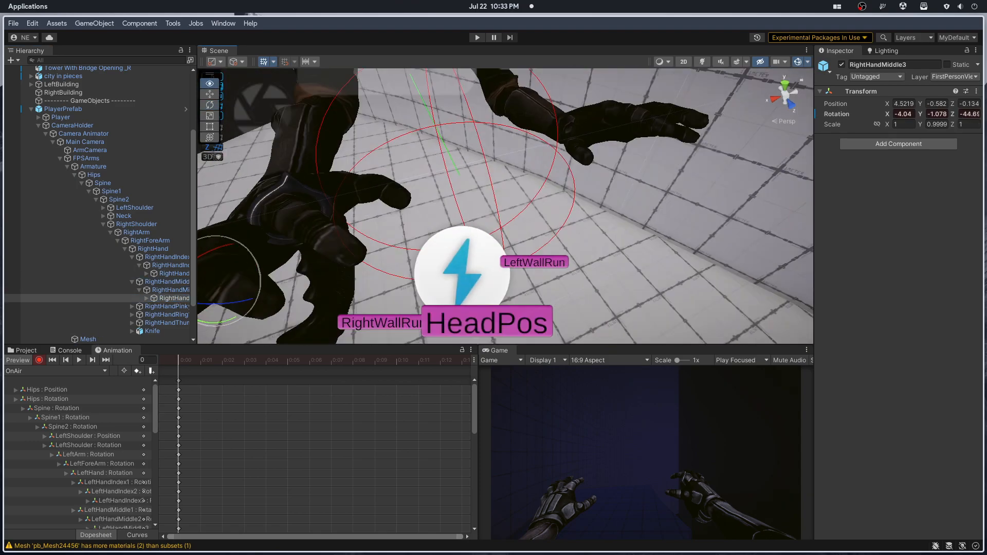
- Inspect the arm bone rotation keyframes in the Animation window with RightHandMiddle3 shown
click(168, 314)
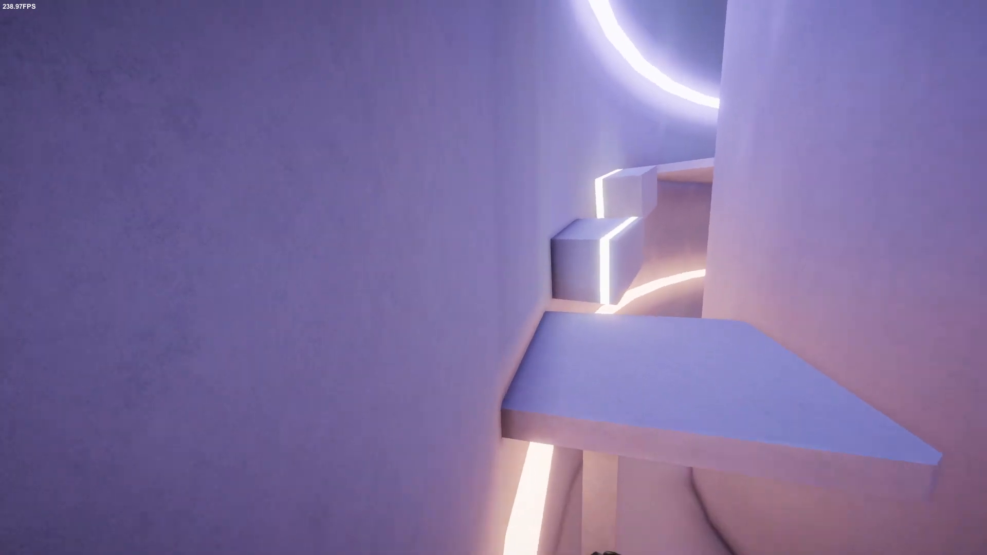
mouse_move(494, 278)
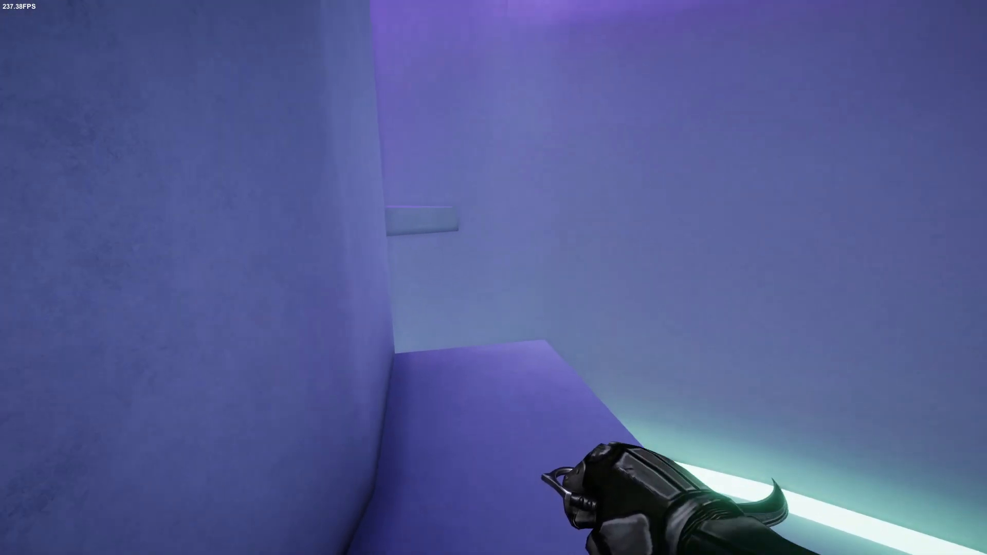
mouse_move(493, 277)
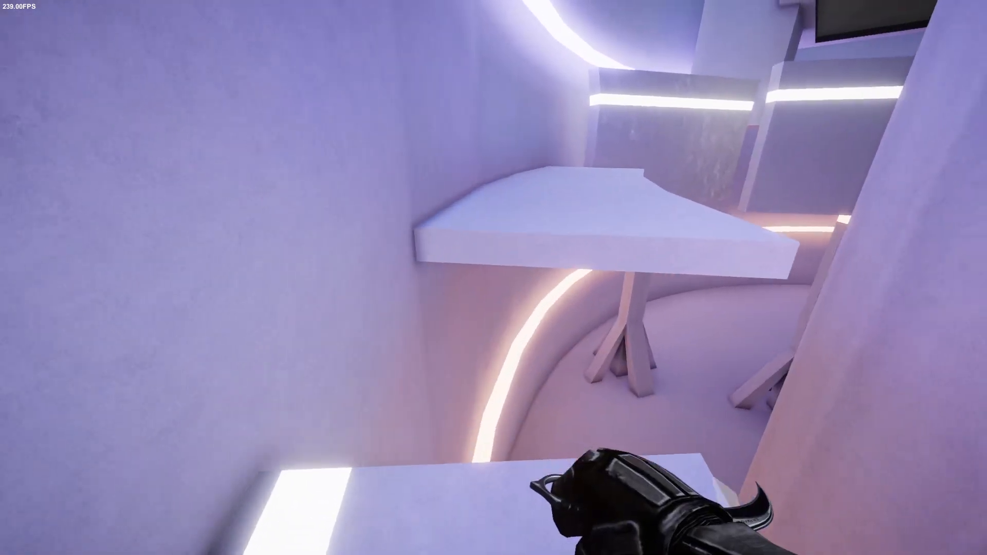
mouse_move(494, 278)
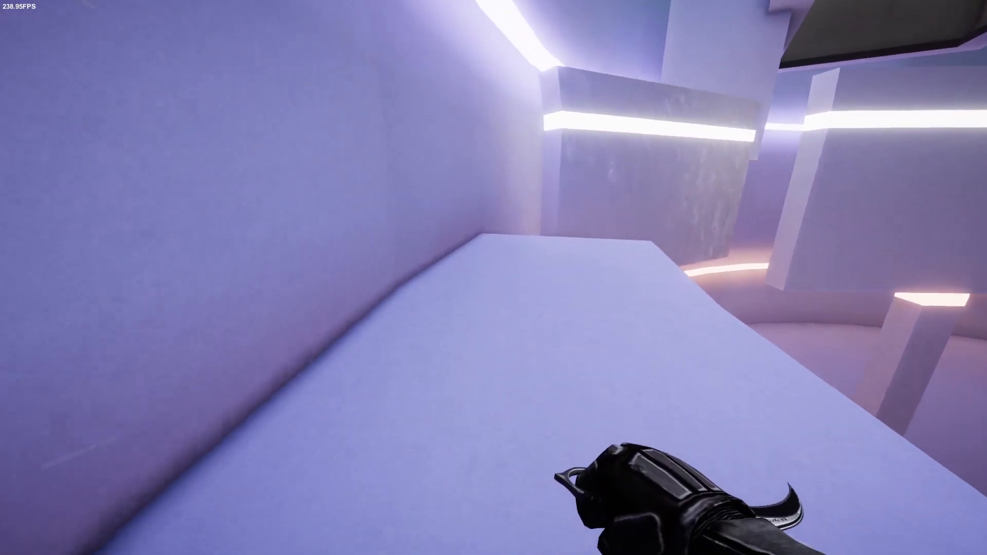
mouse_move(494, 278)
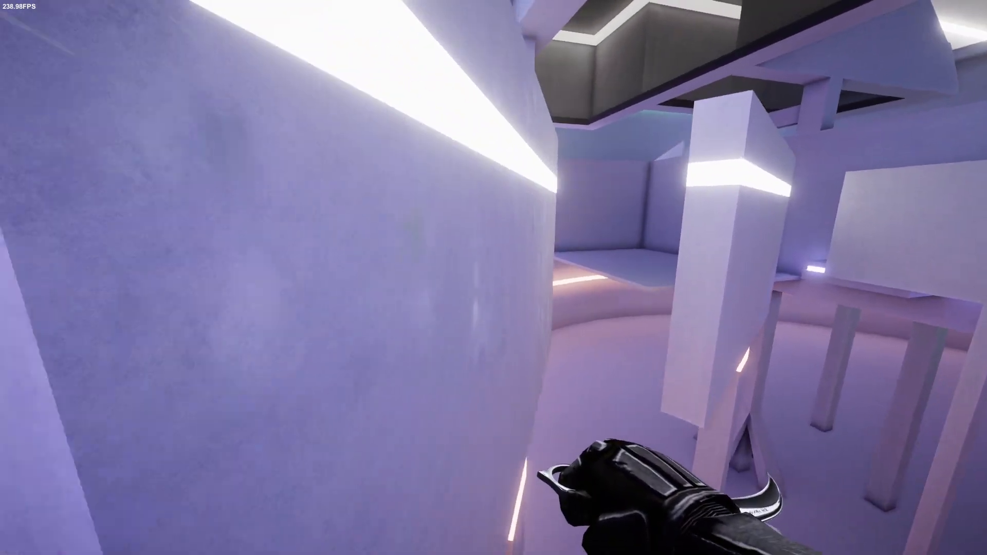
mouse_move(494, 277)
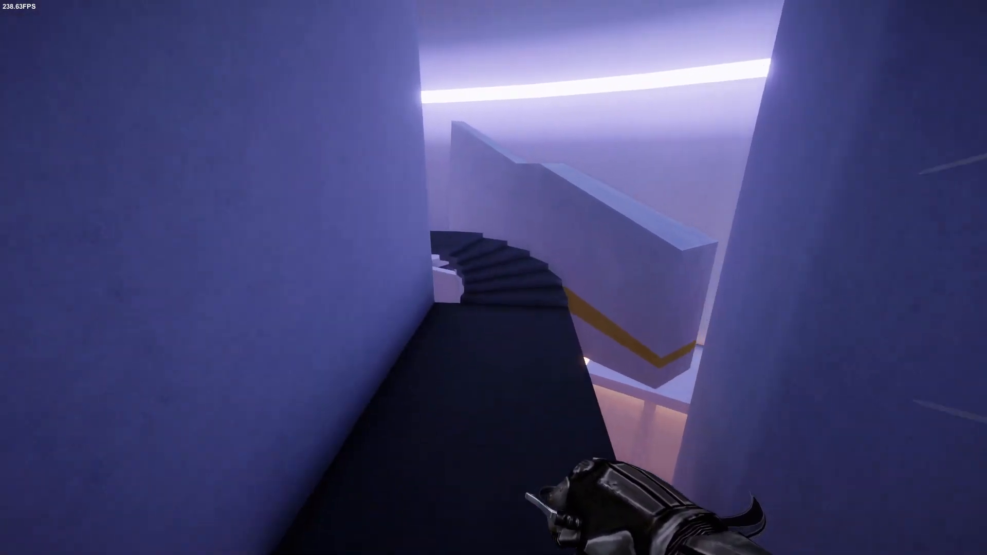
mouse_move(493, 278)
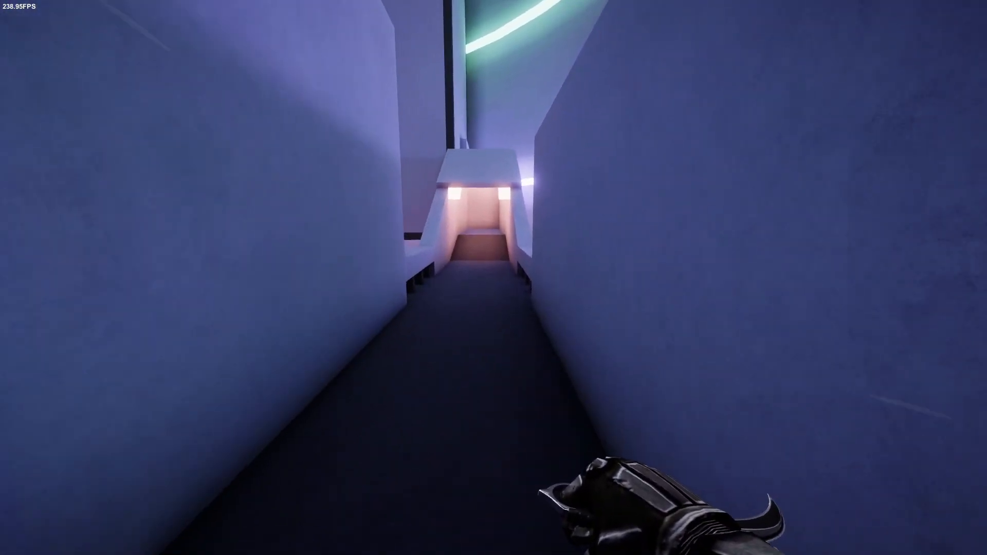